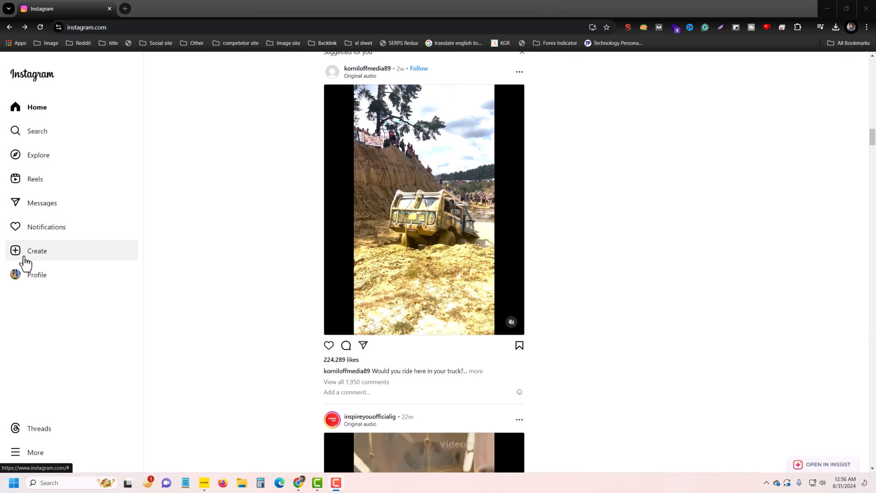
View Instagram's New Post and New Reel create options, then close the menu.
left_click(37, 250)
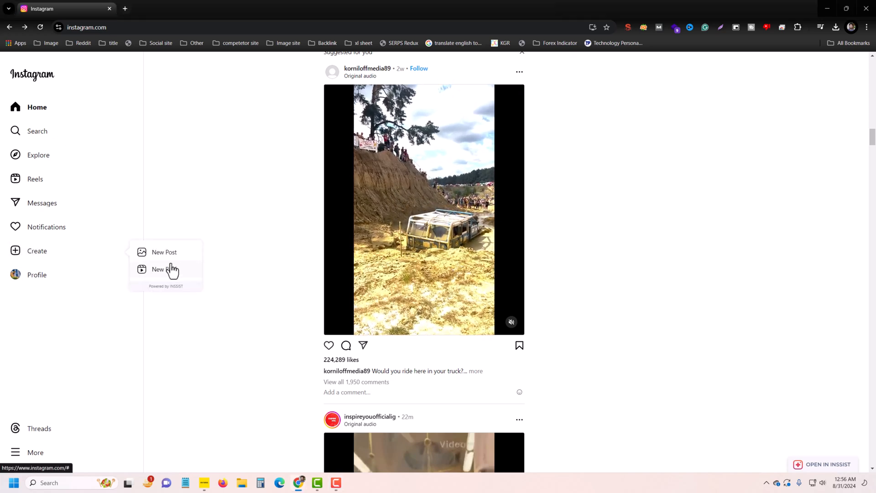
mouse_move(232, 246)
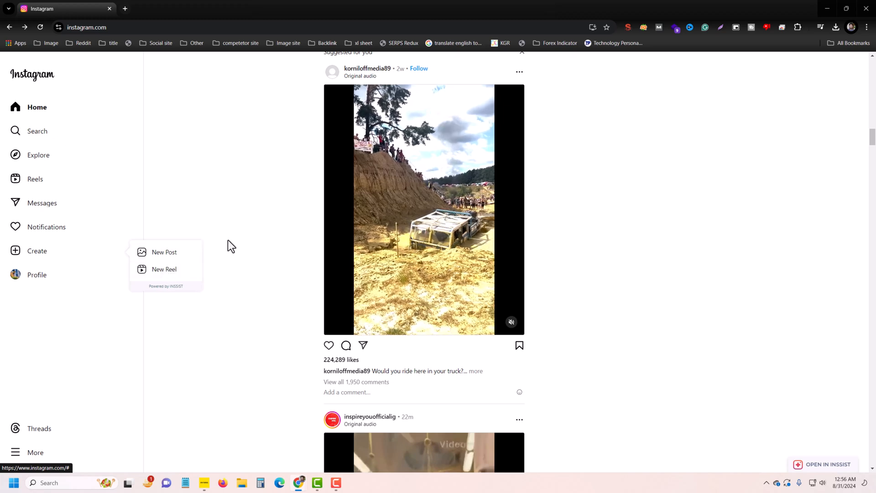
left_click(232, 246)
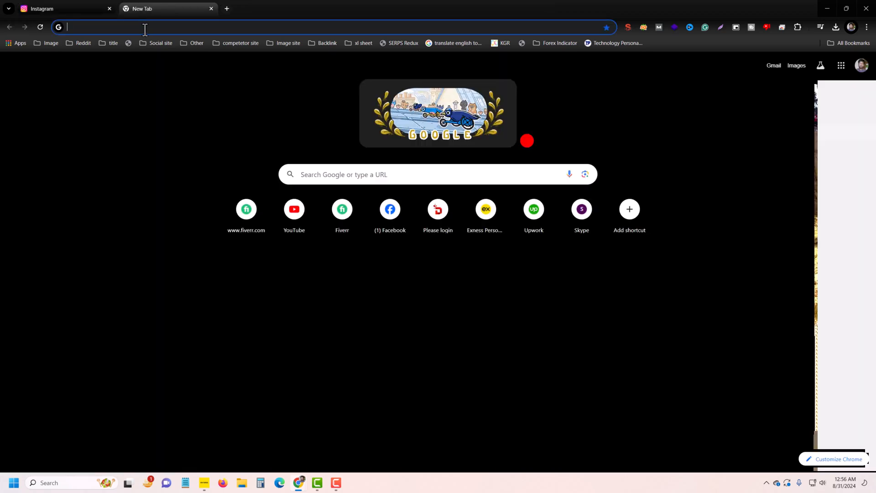
Search 'inssist chrome extension', install INSSIST from the Chrome Web Store, and launch it.
type("inssist chrome extension")
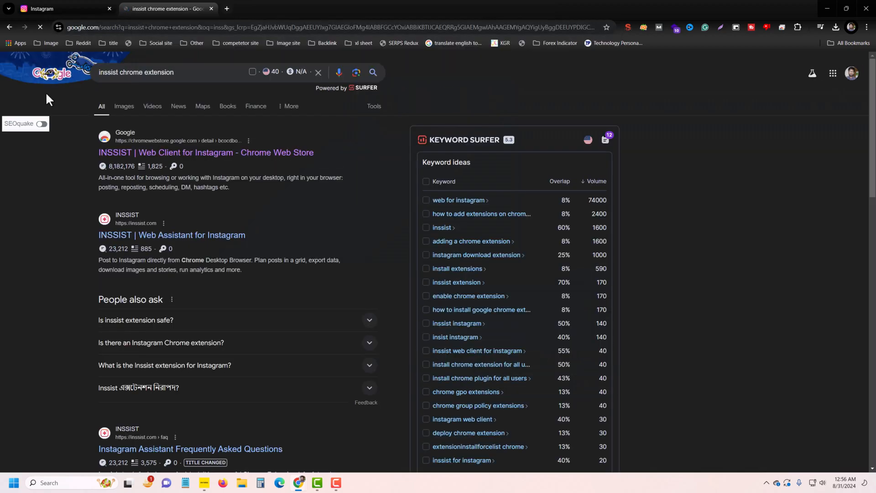
left_click(206, 152)
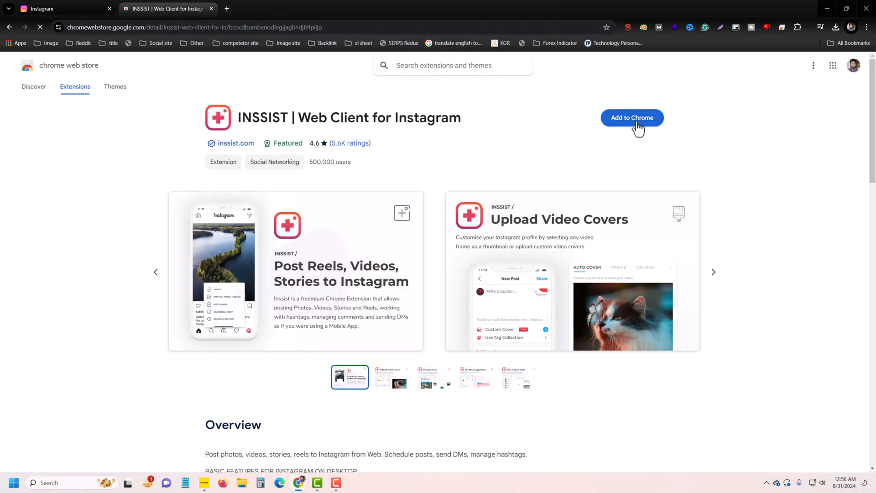
left_click(632, 117)
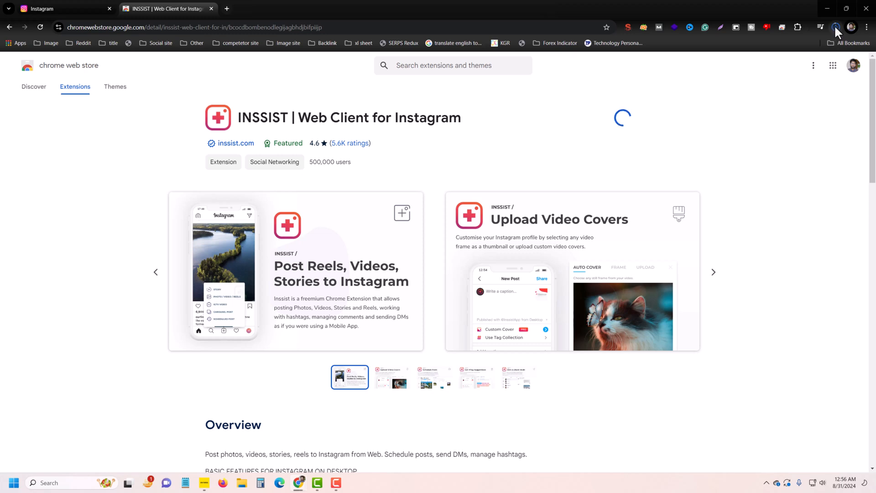
left_click(621, 117)
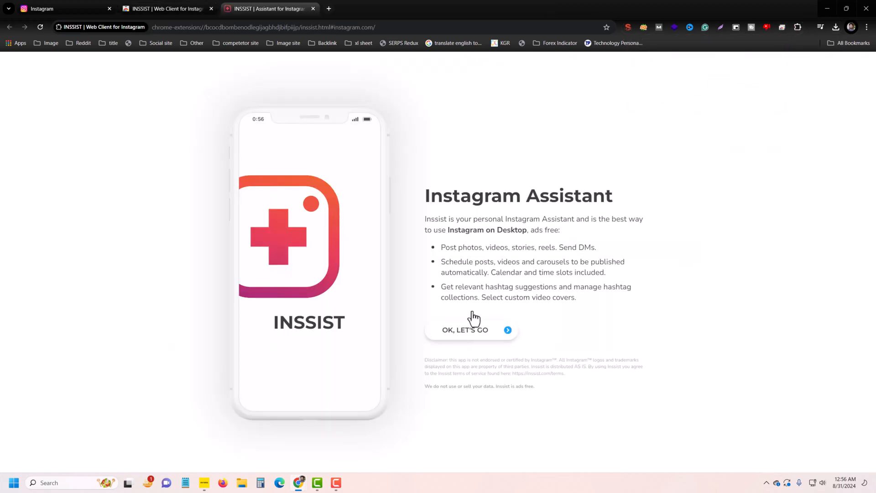
mouse_move(438, 324)
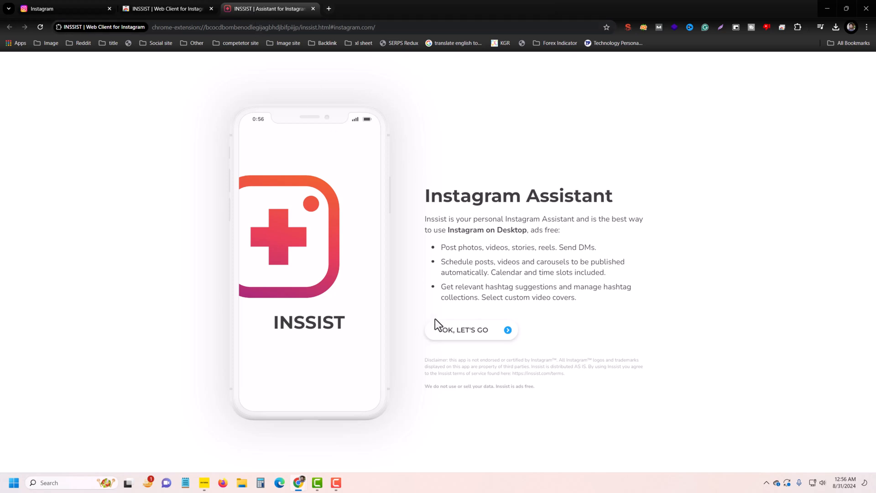
Dismiss the INSSIST welcome screen and bring up the + create options.
left_click(461, 330)
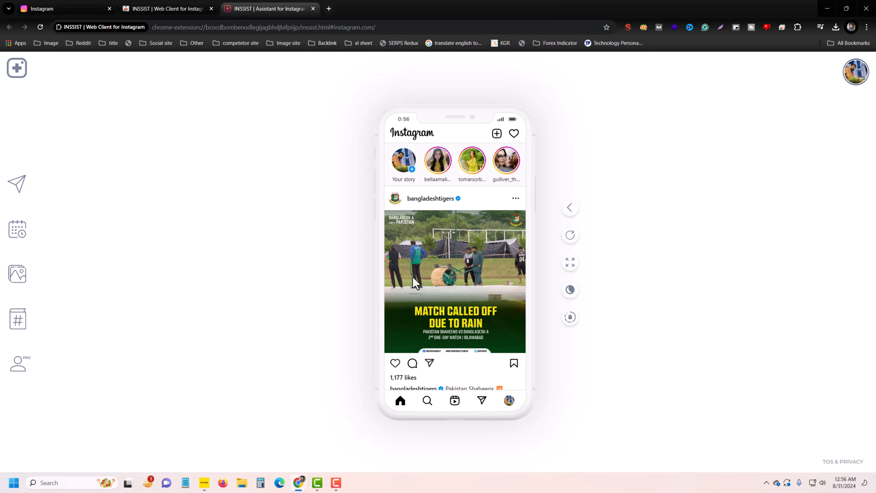
scroll("down", 3)
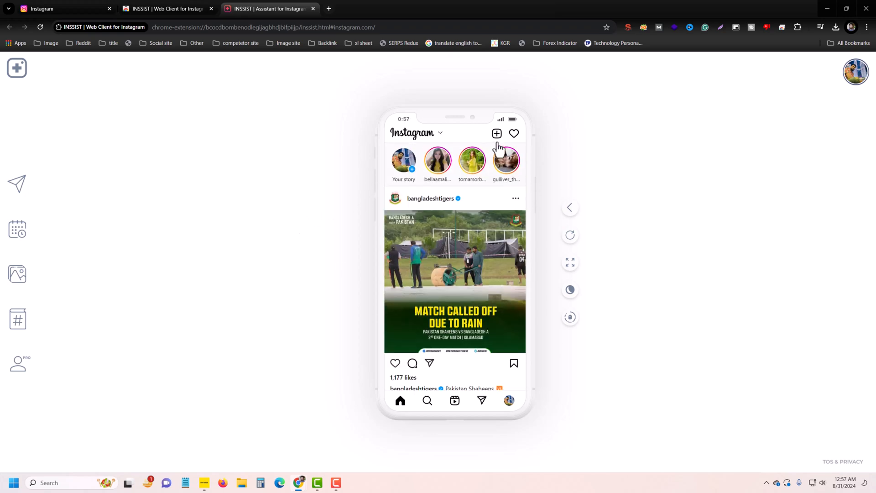
left_click(496, 134)
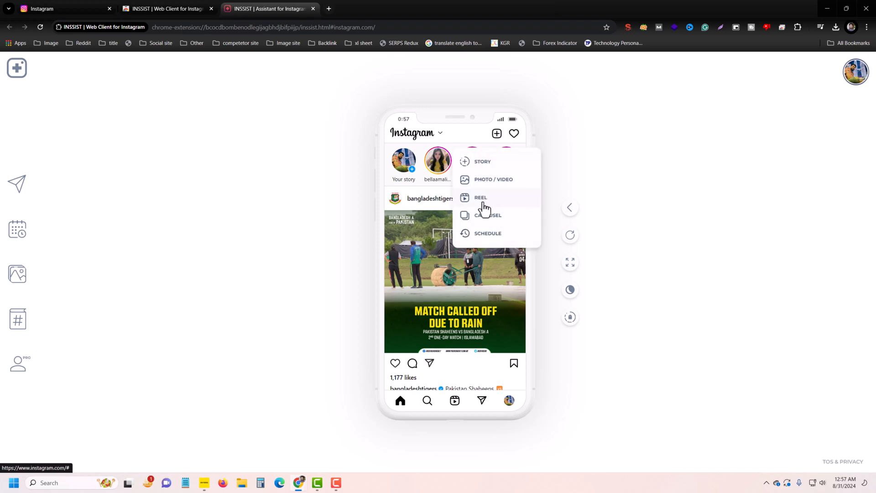
Start a new reel with the '5 minute outro' video from the desktop.
left_click(480, 197)
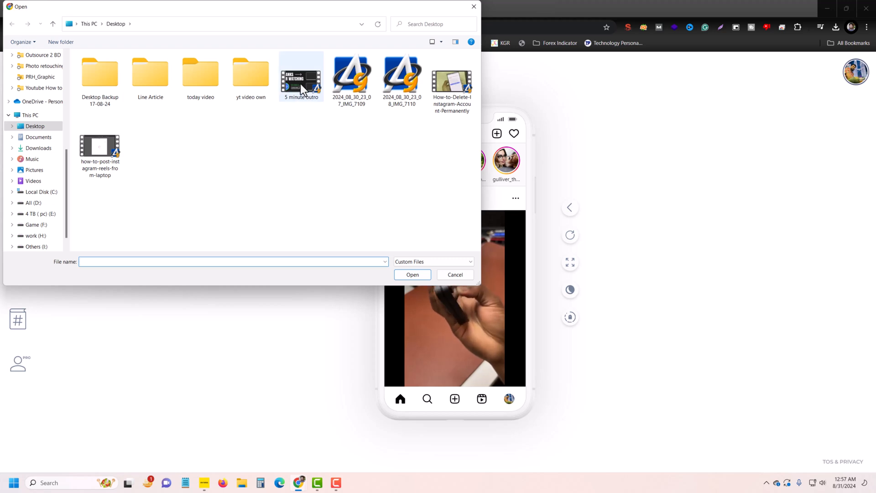
left_click(301, 76)
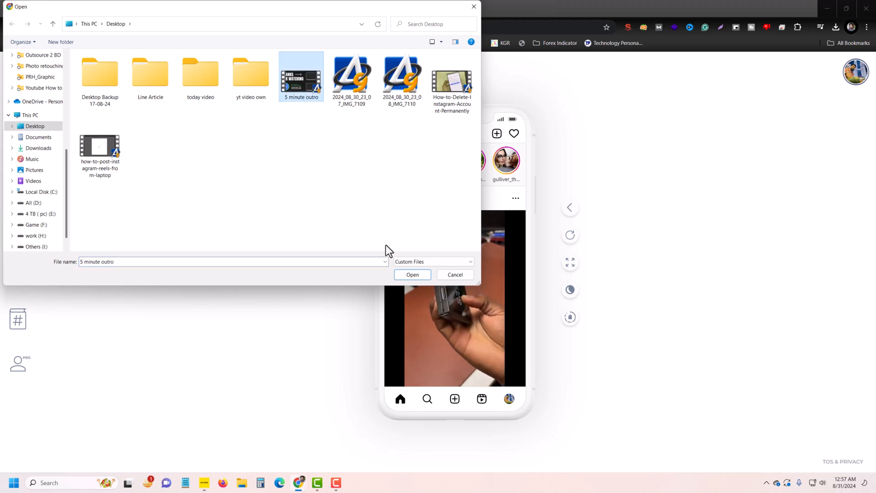
left_click(412, 274)
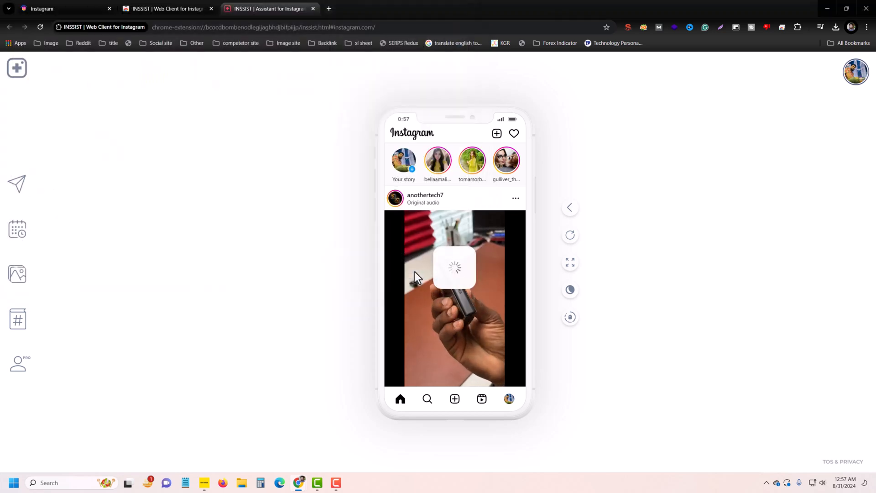
left_click(455, 398)
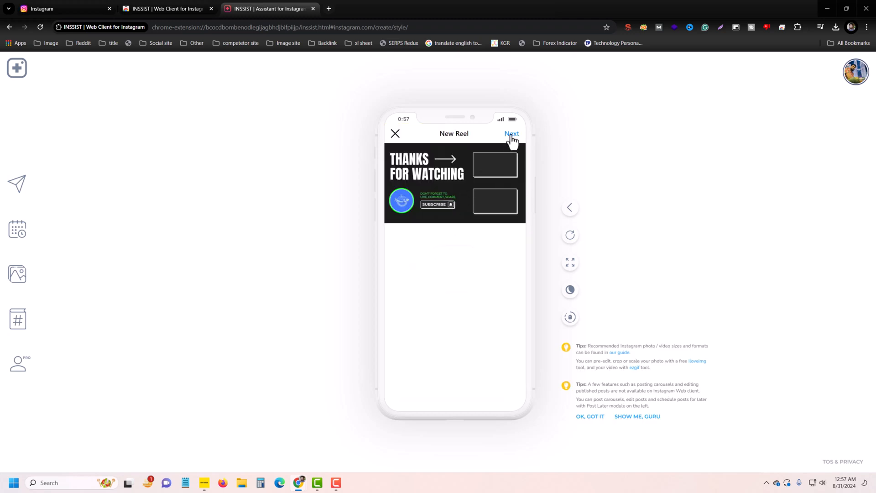
Try Stomp and Claps and Over the ocean, then use uploaded Skyline-youtube.mp3 as music.
left_click(510, 133)
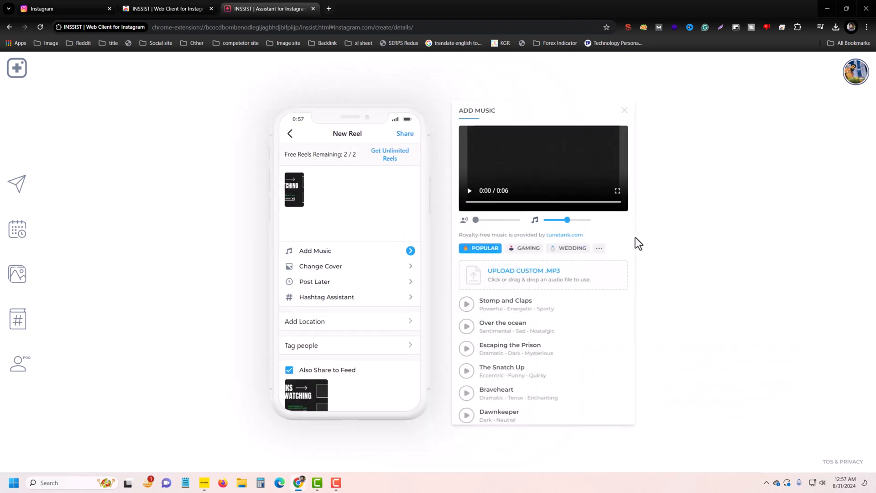
mouse_move(524, 167)
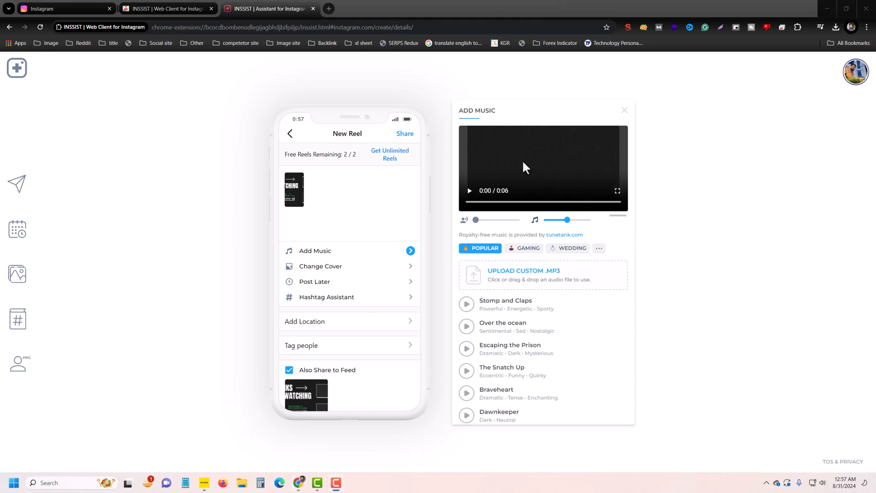
left_click(466, 304)
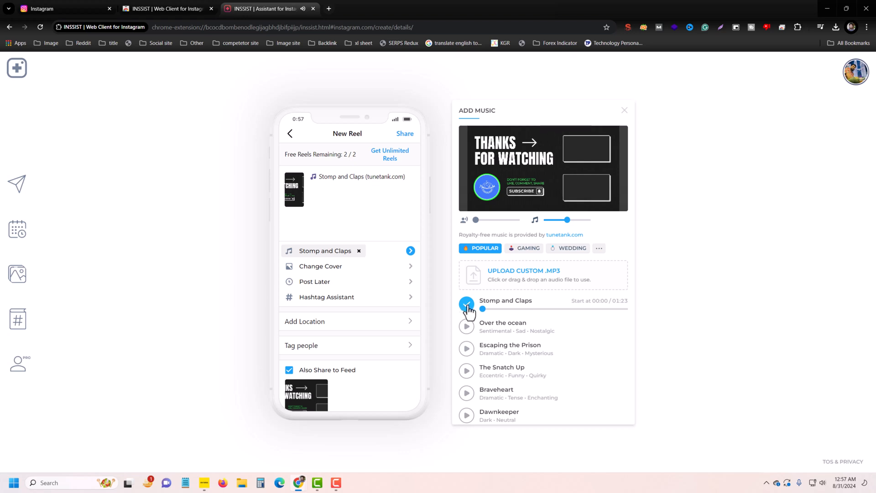
left_click(467, 326)
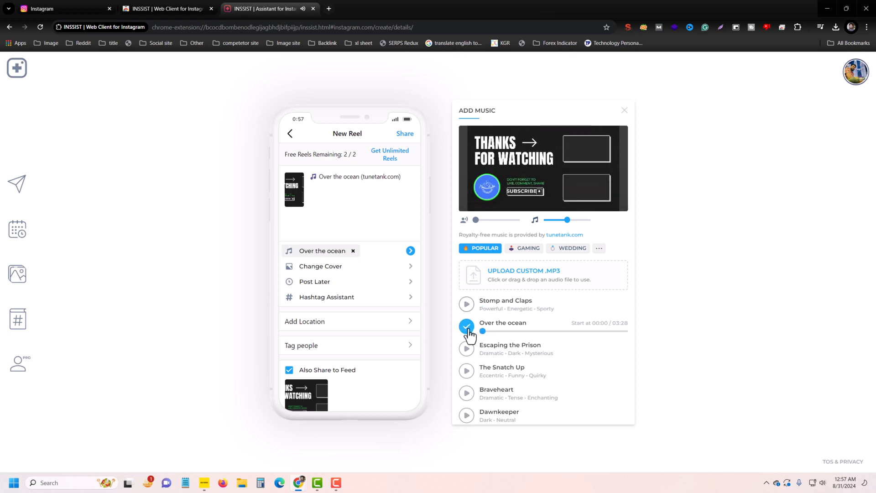
left_click(466, 326)
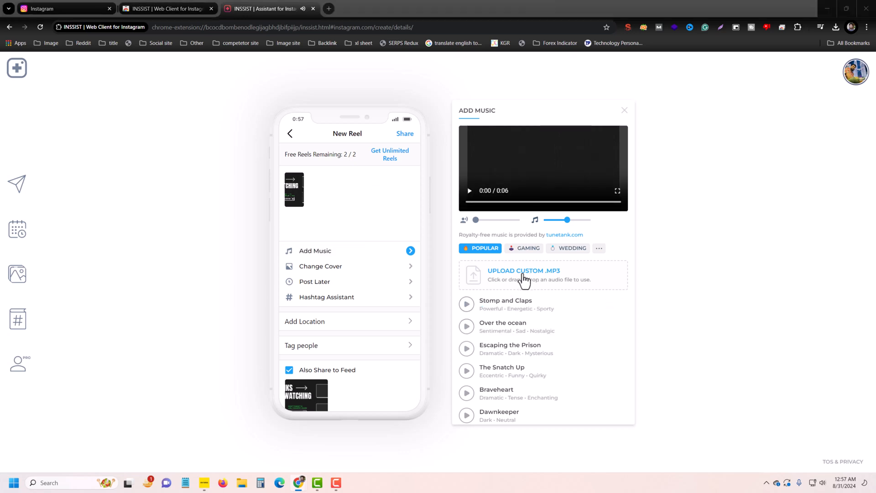
left_click(522, 274)
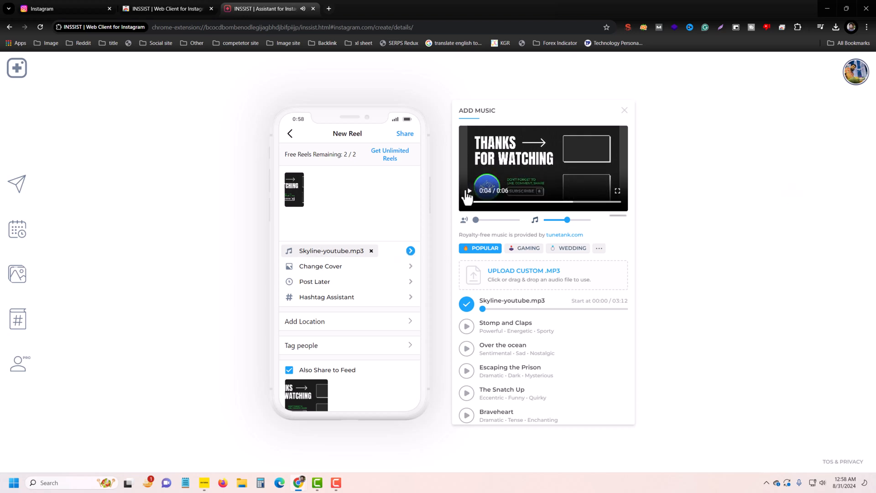
left_click(624, 110)
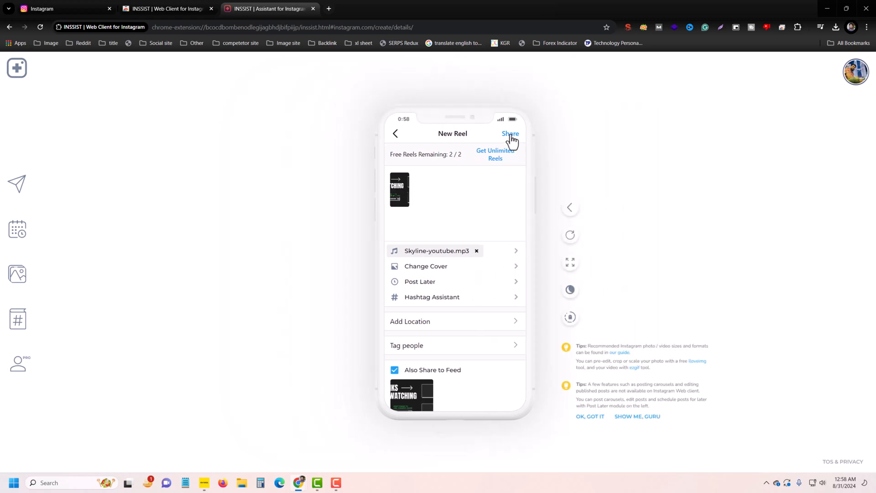
Share the reel and show the profile's Reels tab.
left_click(509, 134)
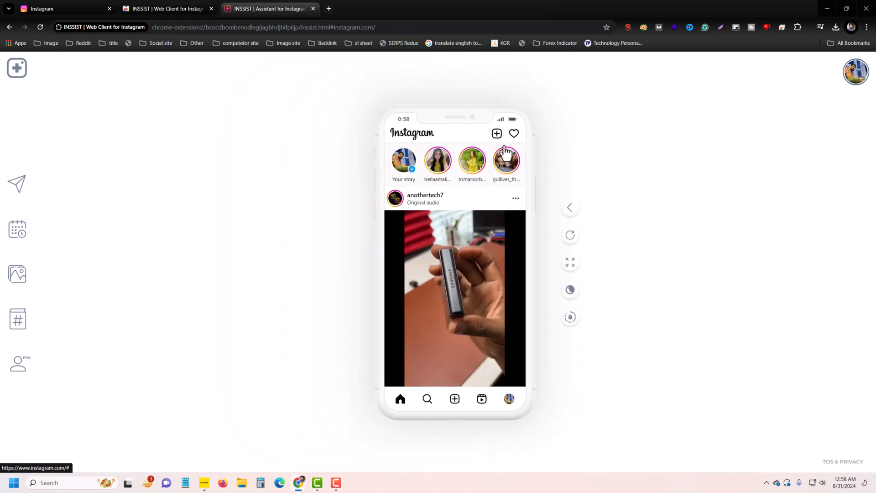
left_click(509, 399)
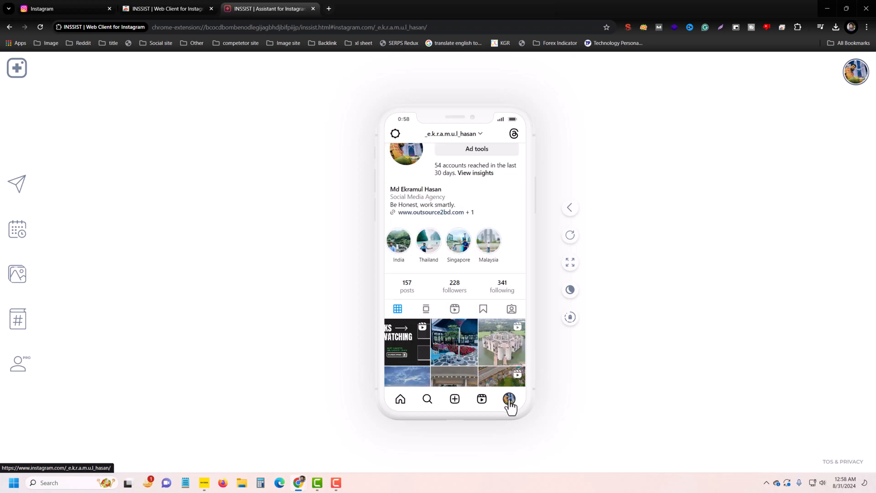
left_click(454, 309)
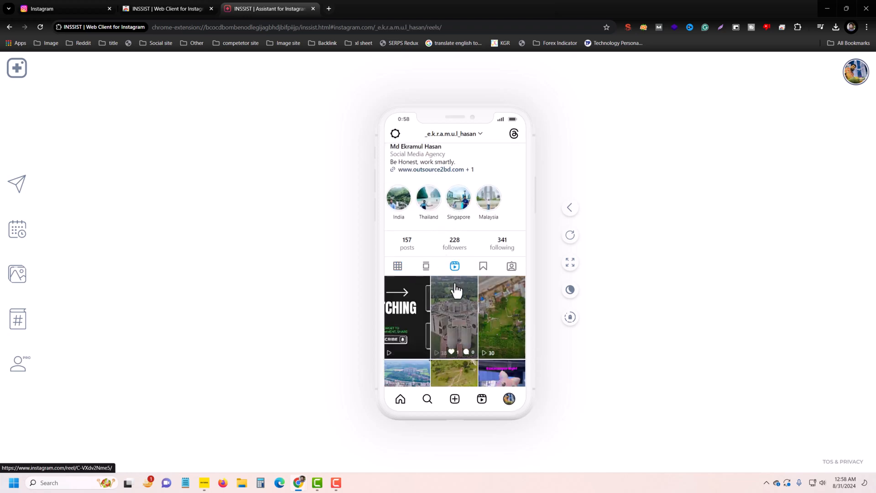
Open the posted Thanks for Watching reel, play and pause it, and open its options menu.
left_click(406, 316)
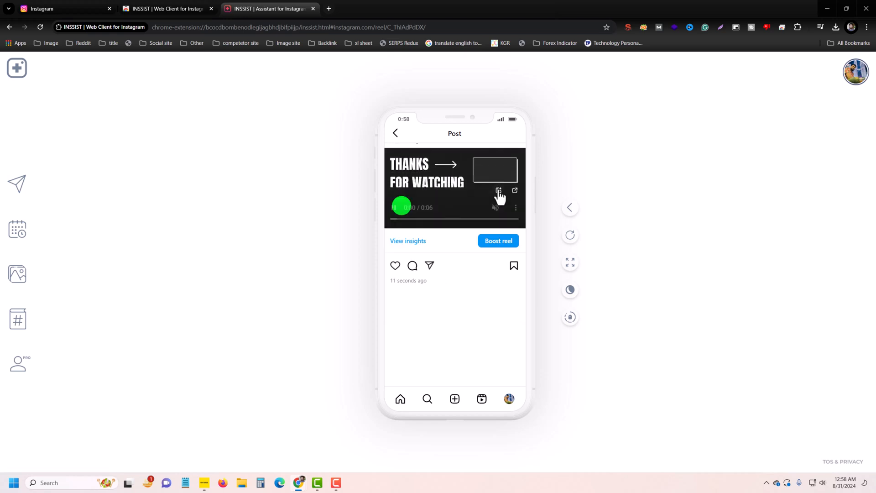
left_click(393, 207)
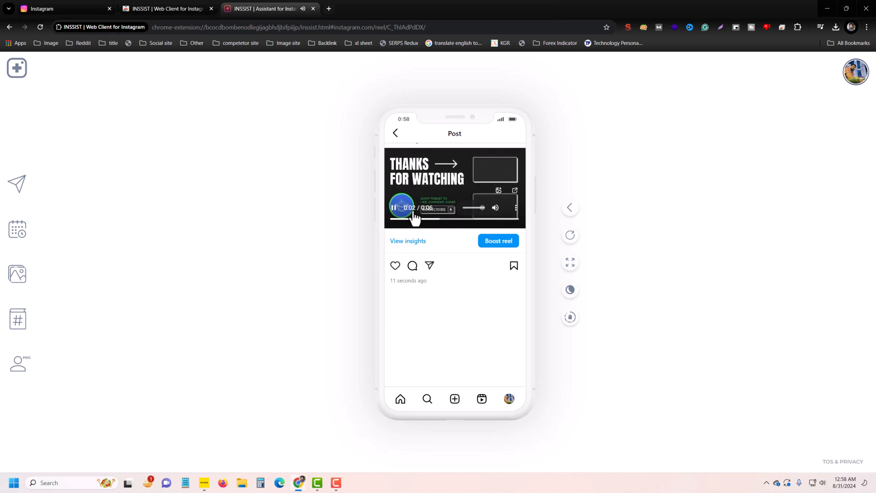
left_click(394, 207)
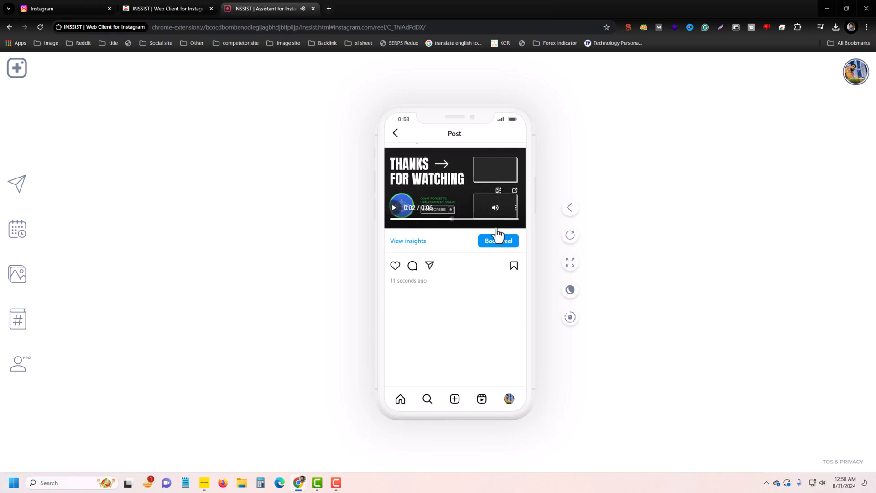
left_click(515, 207)
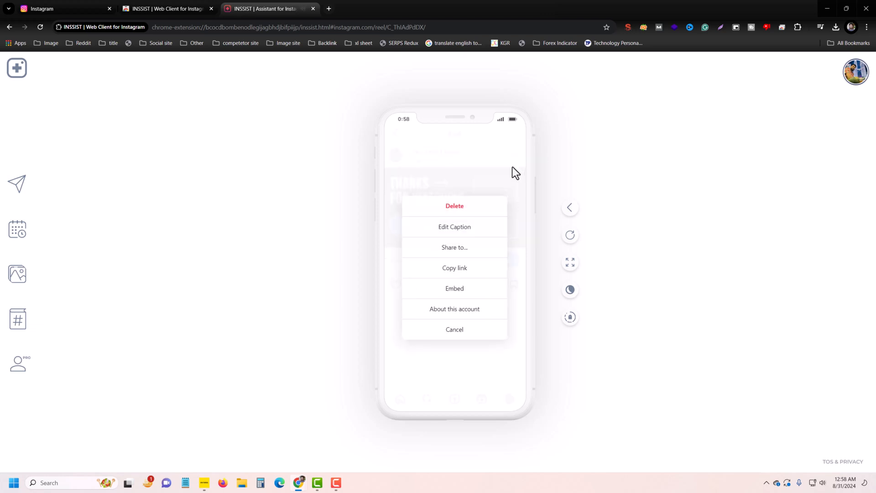